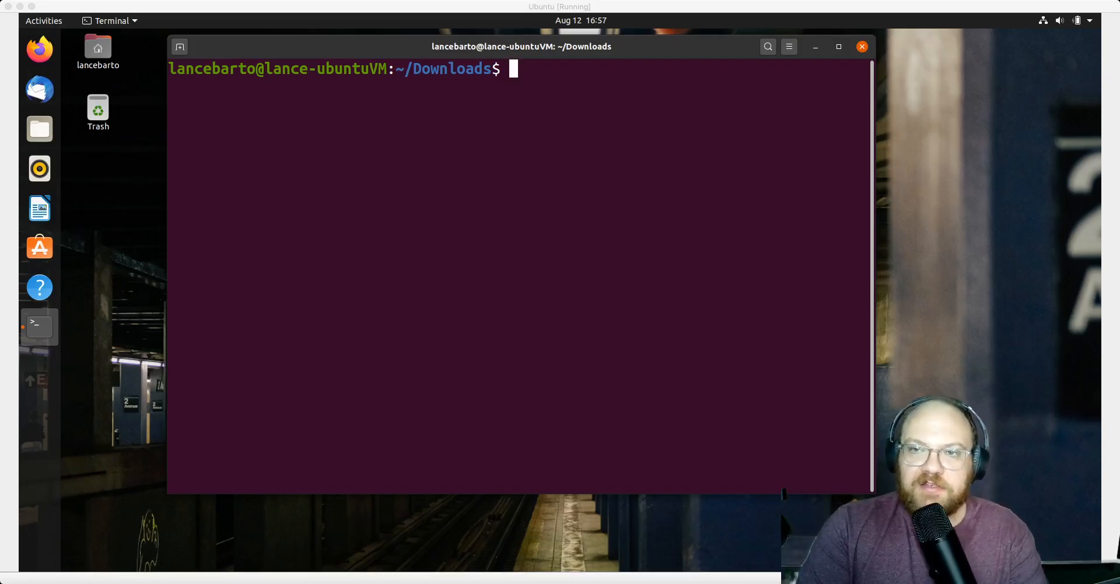
# Change the shell's working directory from ~/Downloads back to the home directory with cd ~
pyautogui.write('c')
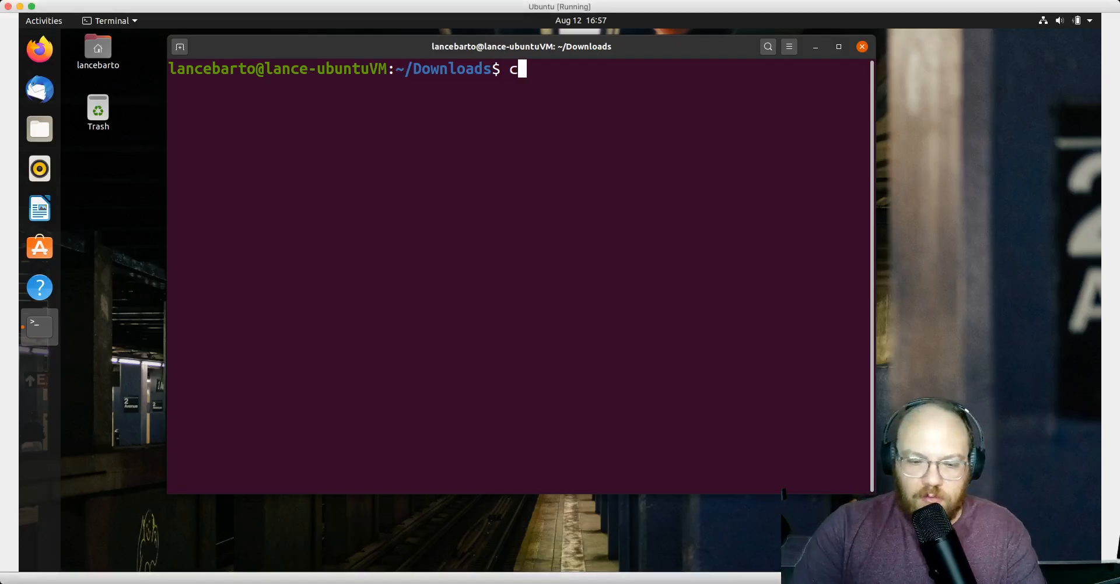
pyautogui.write('d ~')
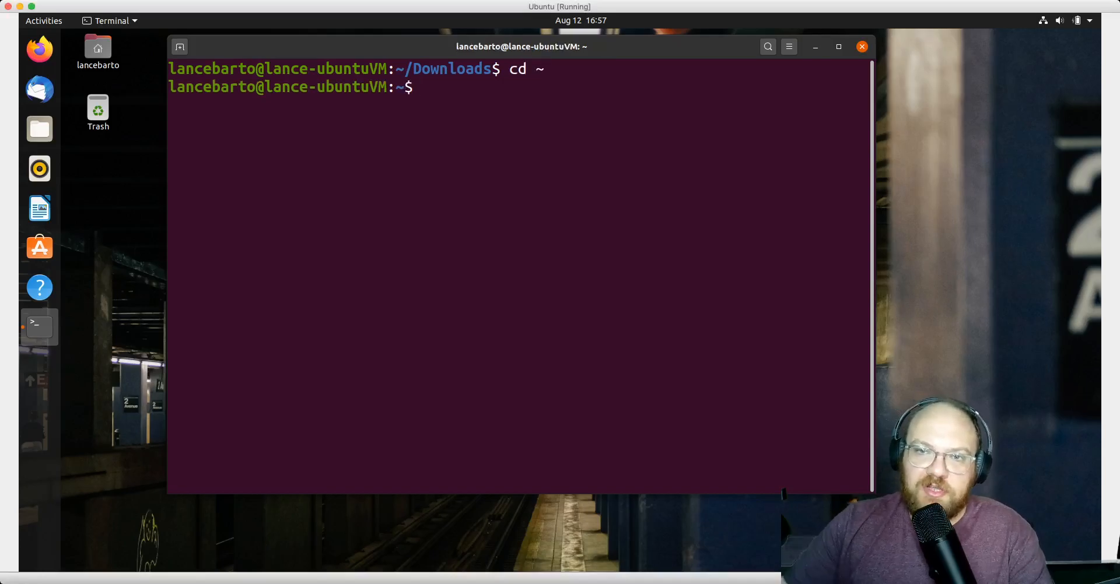
pyautogui.moveTo(39, 49)
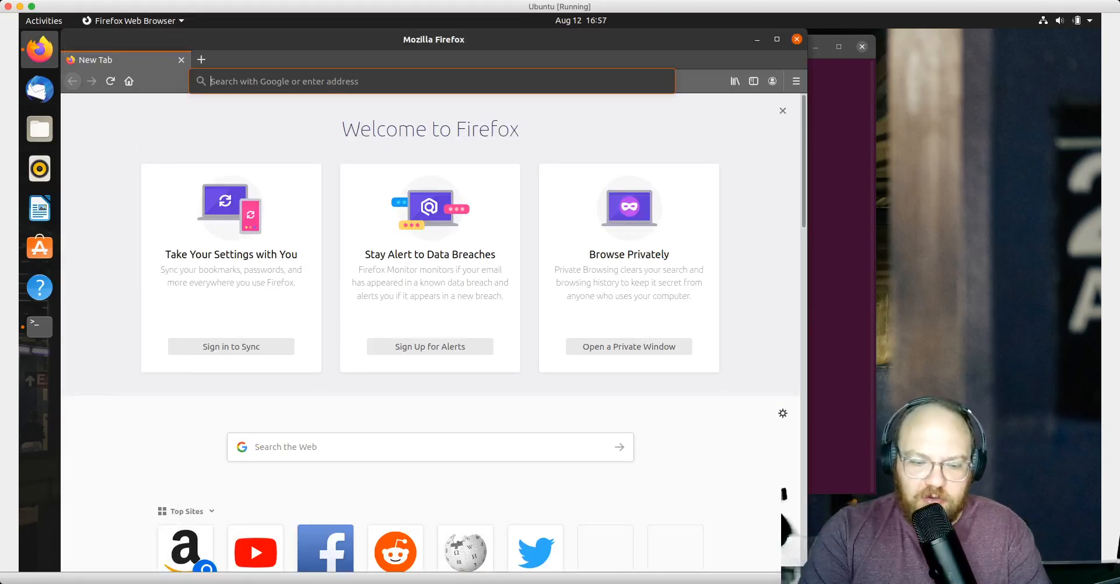
# Search the web for 'vscode downloads' and reach the Visual Studio Code download page
pyautogui.write('vscode')
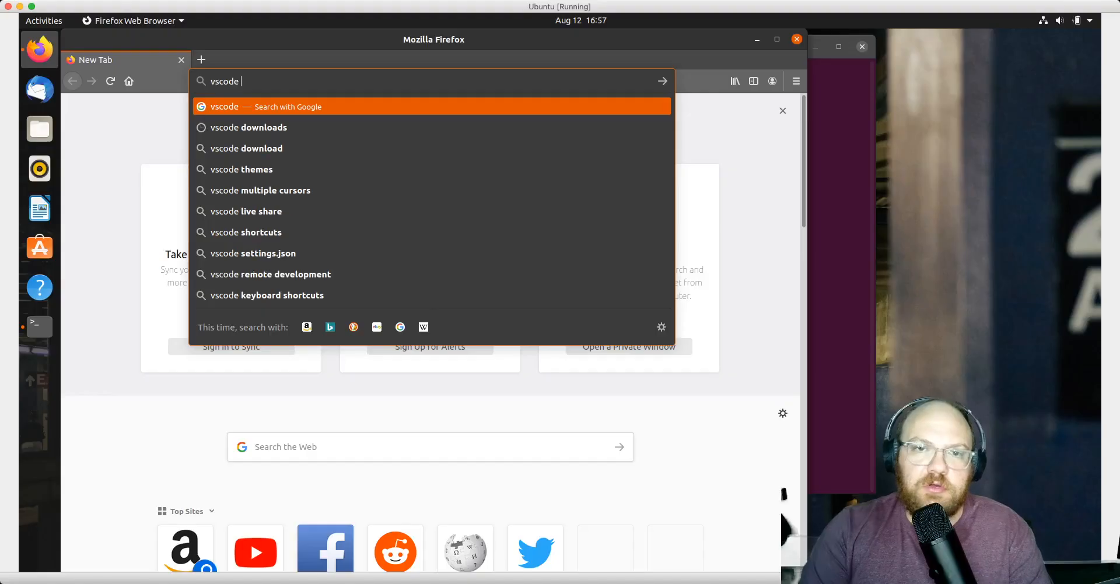
pyautogui.click(249, 127)
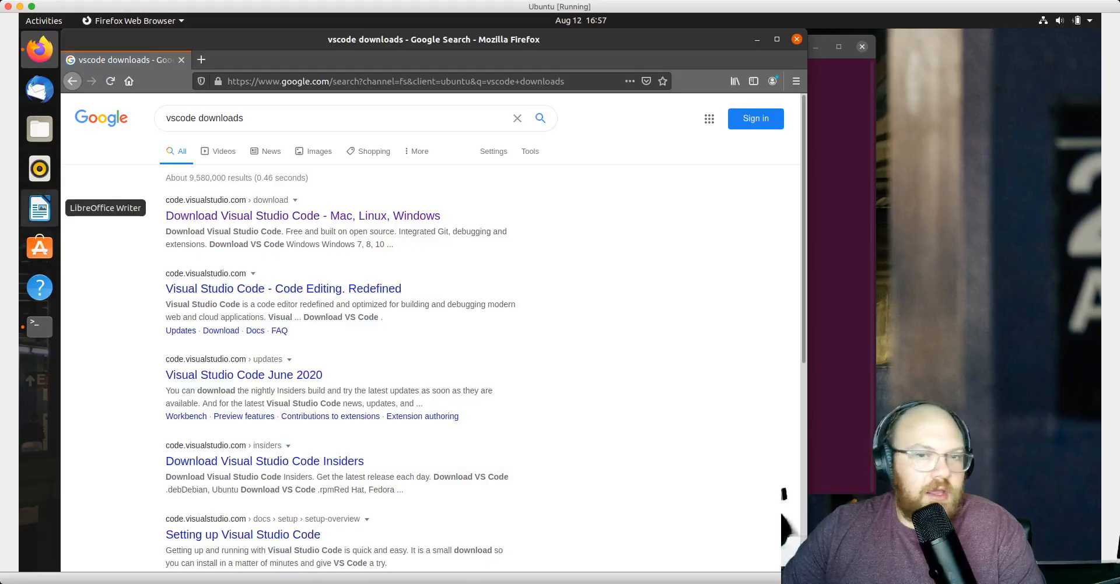
pyautogui.click(303, 216)
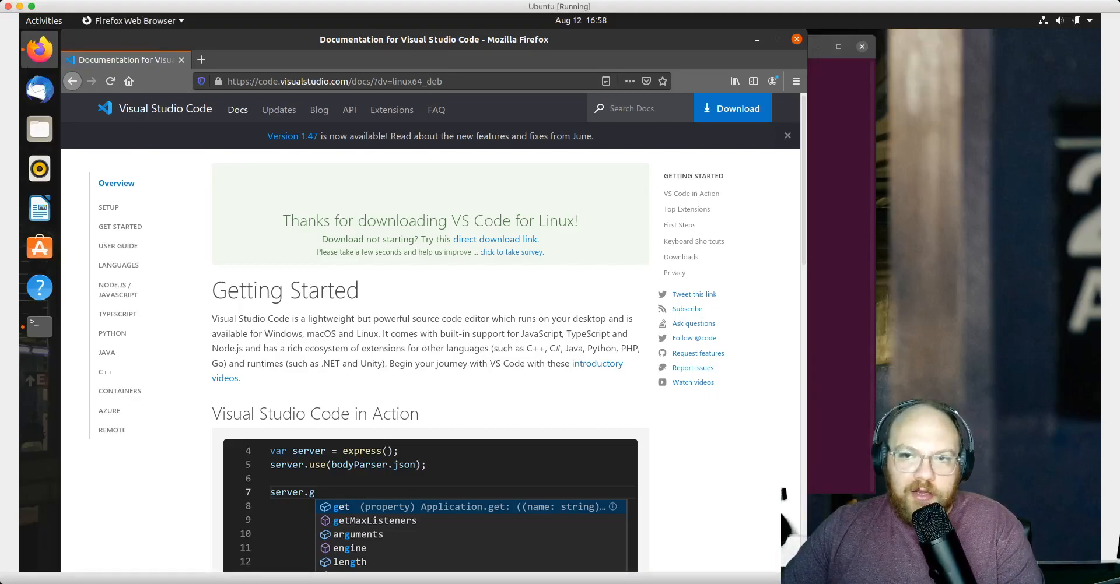
# Download the Linux .deb package code_1.47.3 amd64 and save the file
pyautogui.click(732, 108)
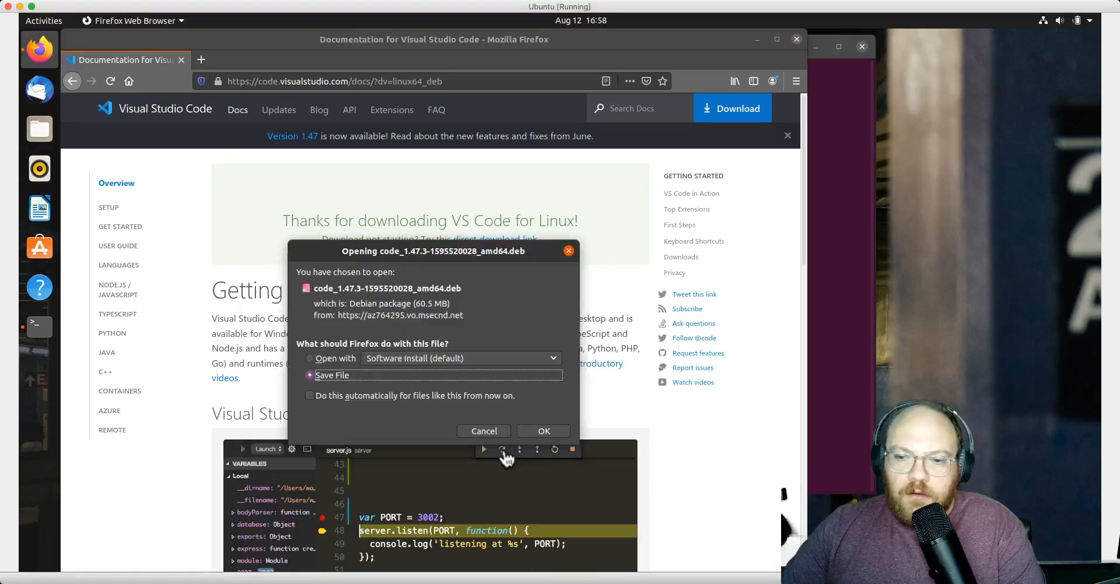
pyautogui.click(543, 431)
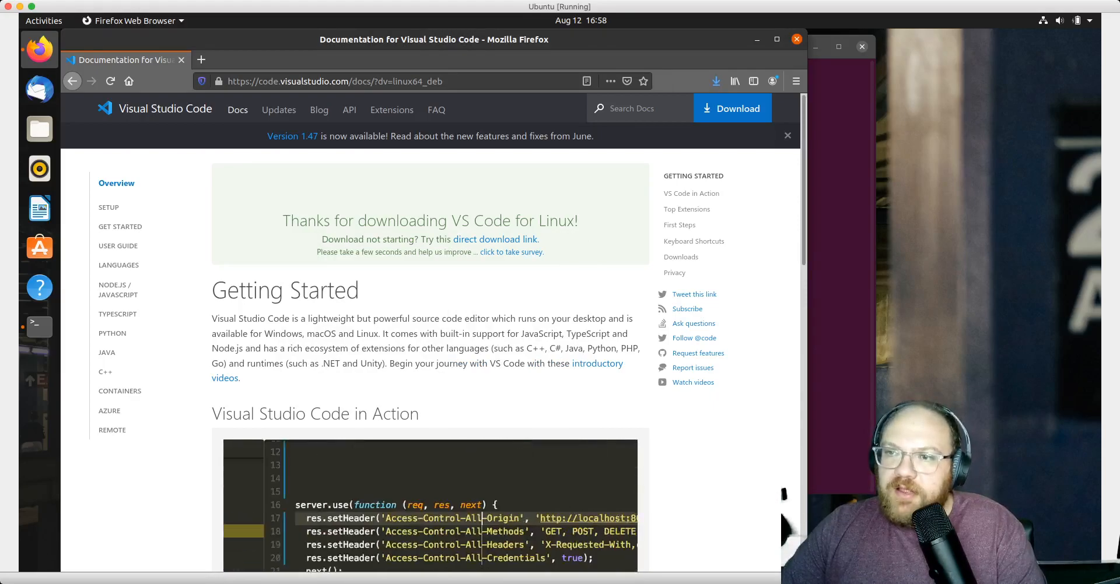
pyautogui.click(716, 81)
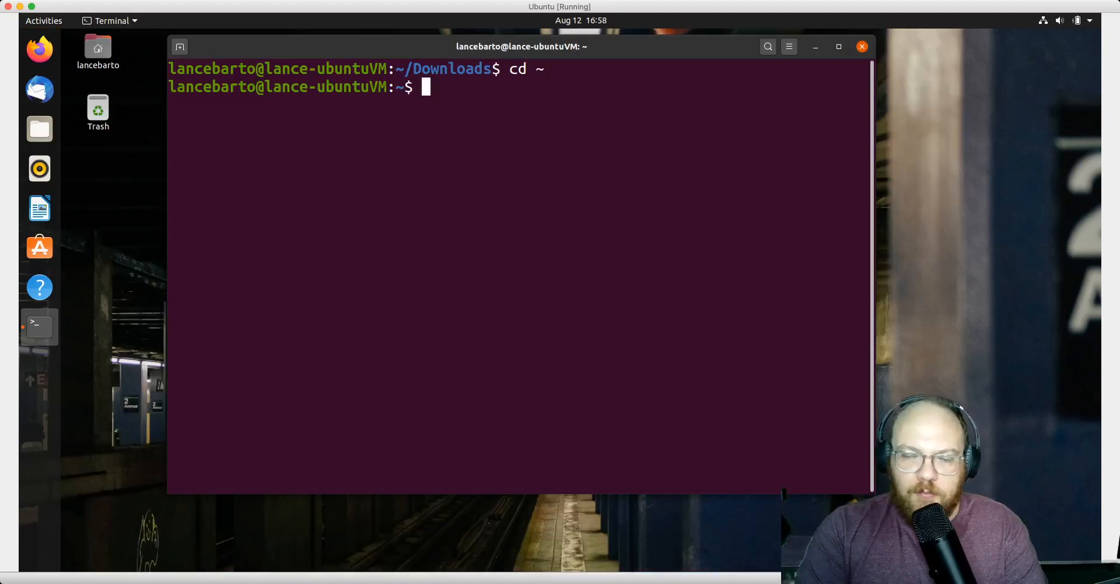
pyautogui.write('dpkg -i')
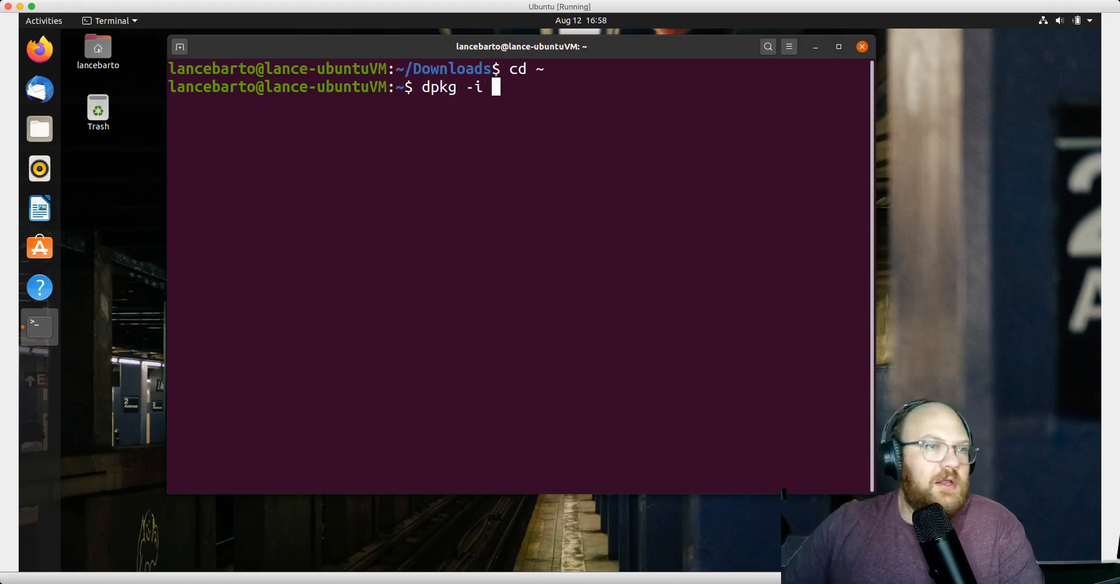
pyautogui.moveTo(39, 88)
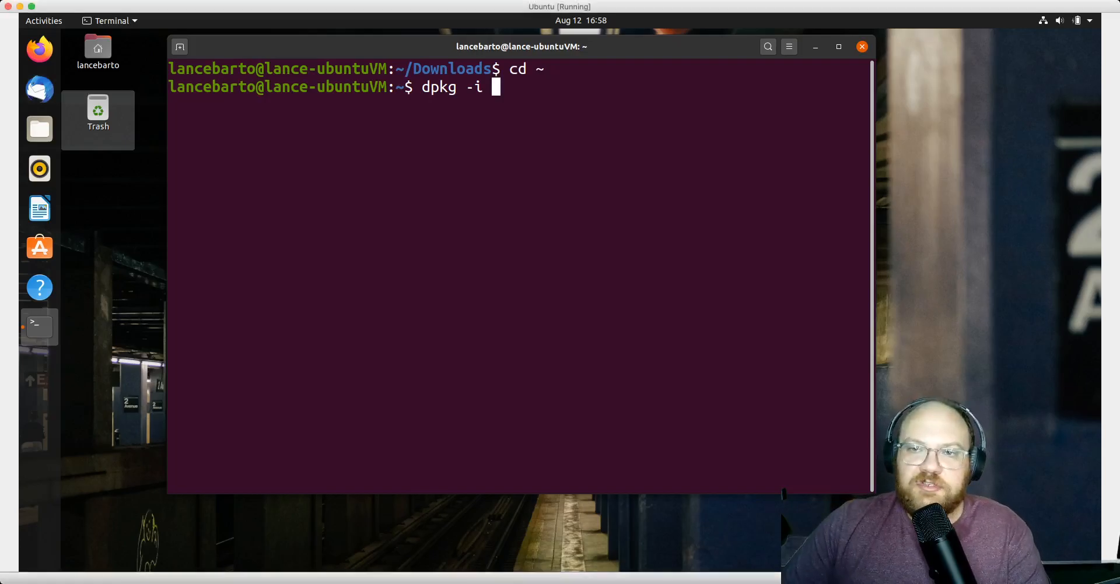
pyautogui.write('Downloads/code_1.47.3-1595520028_amd64.deb')
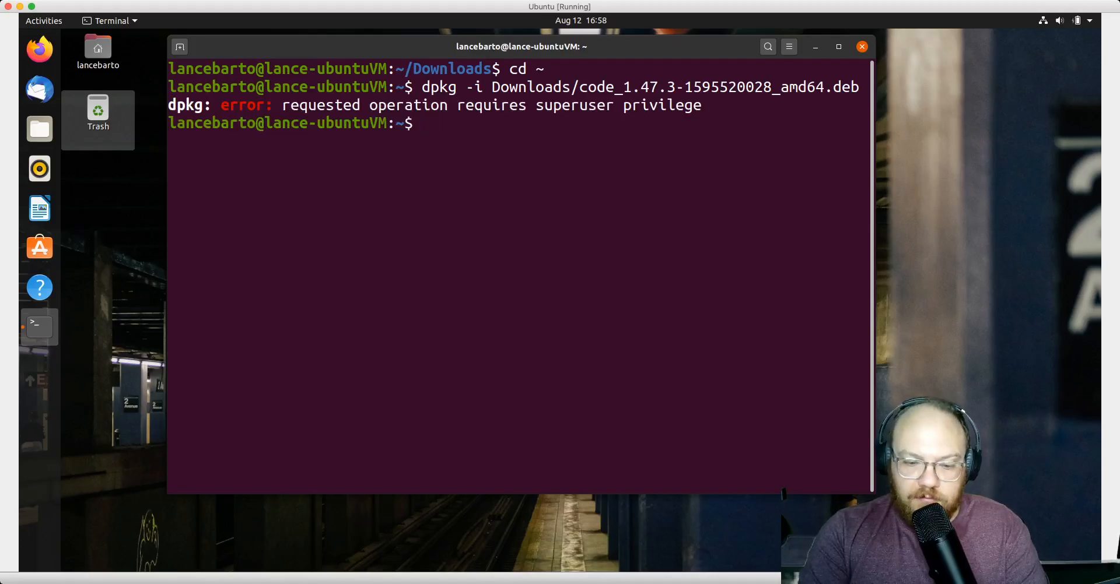
# Retry the same dpkg -i install of the .deb package with sudo
pyautogui.write('sudo dpkg -')
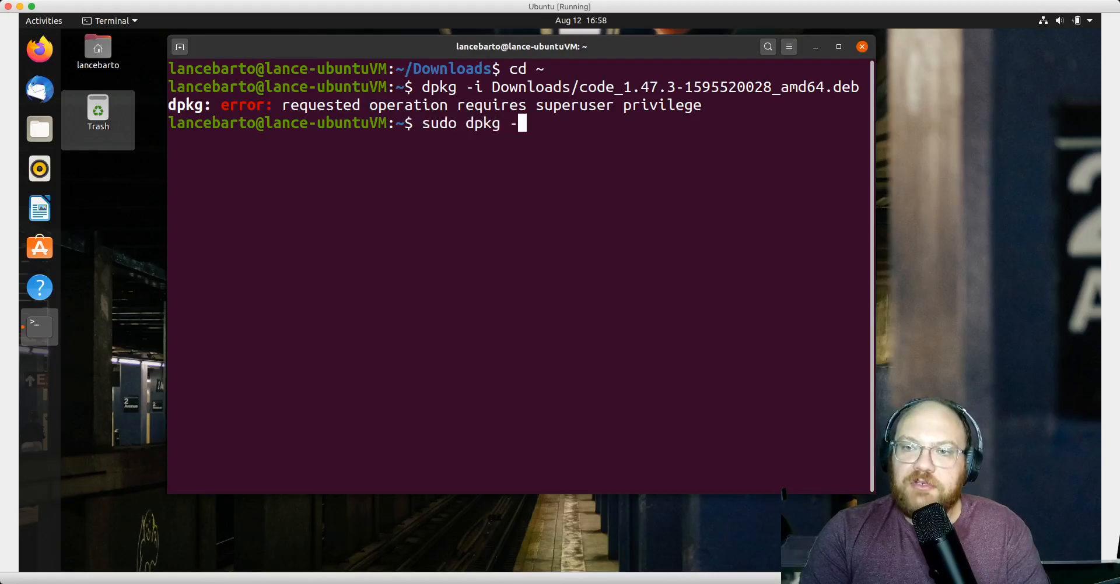
pyautogui.write('i Downloads/')
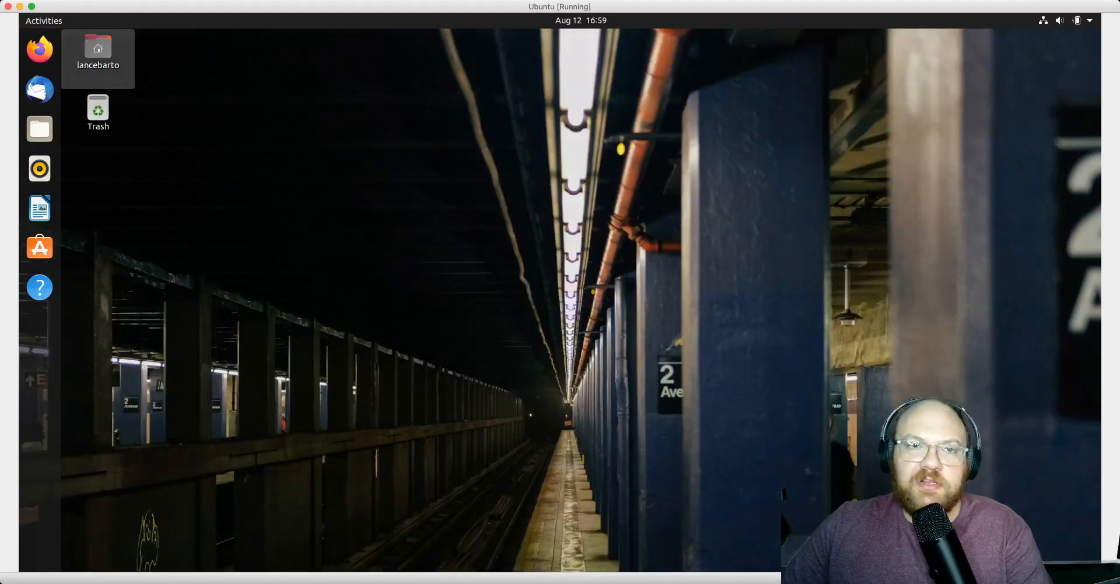
# Launch a new Terminal window with a shell at the home directory
pyautogui.click(42, 20)
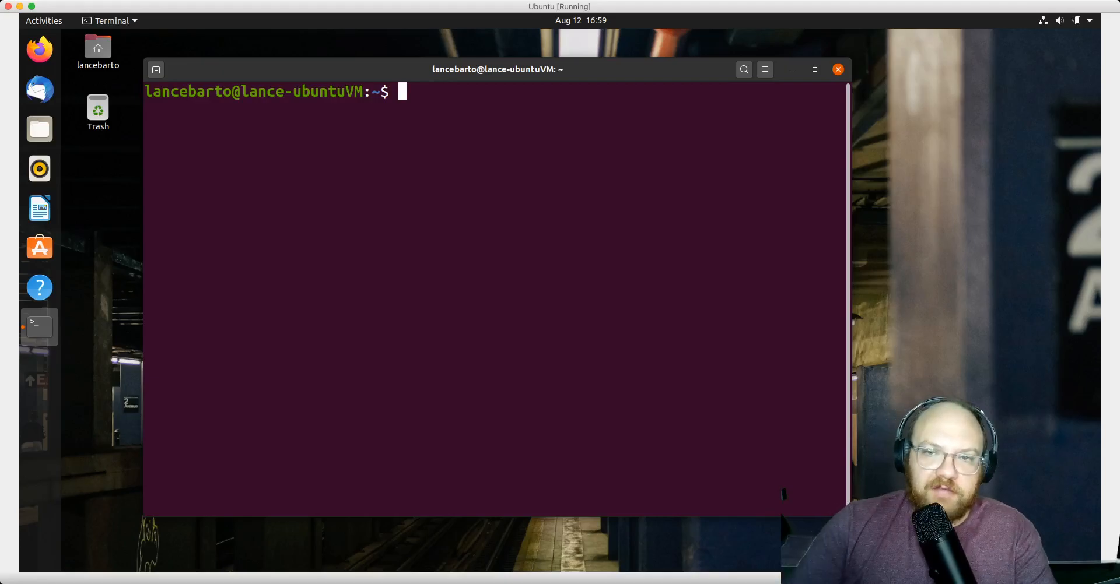
# Create an empty Desktop/test.txt with touch and select its new desktop icon
pyautogui.write('touch')
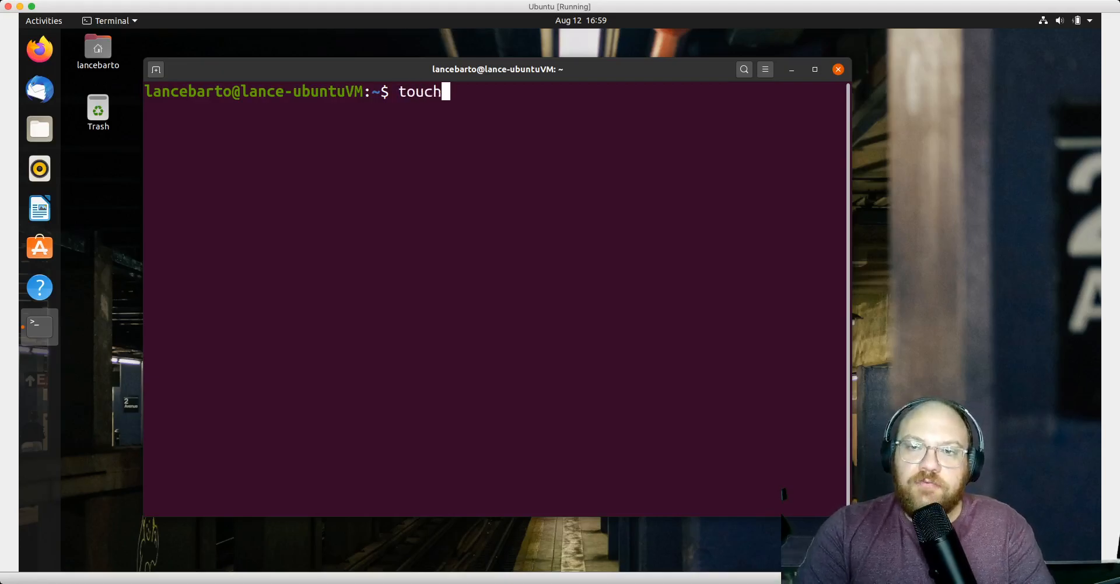
pyautogui.write('Desktop/')
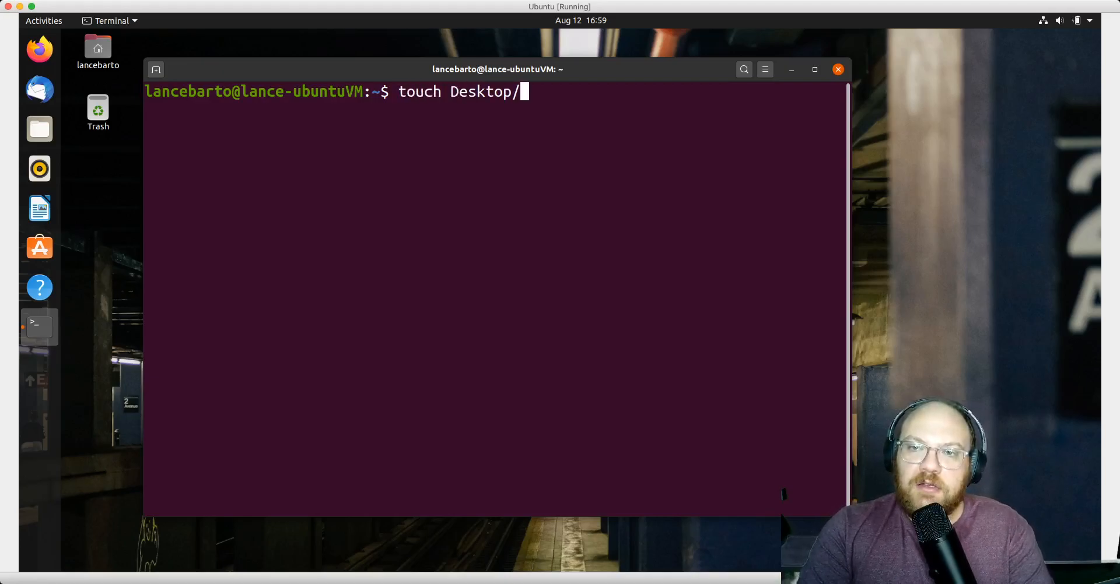
pyautogui.write('test')
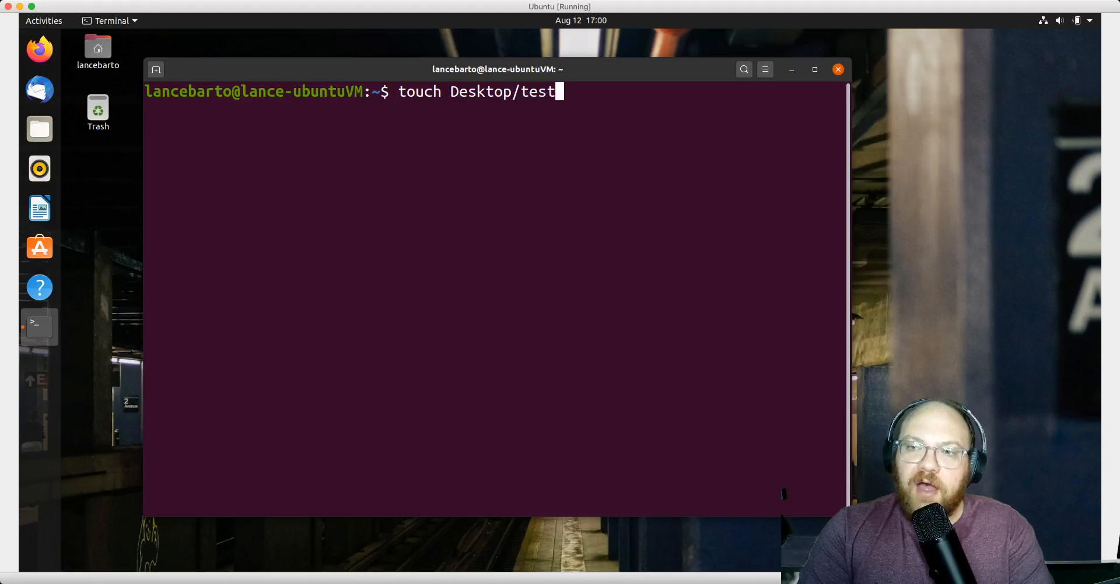
pyautogui.press('Return')
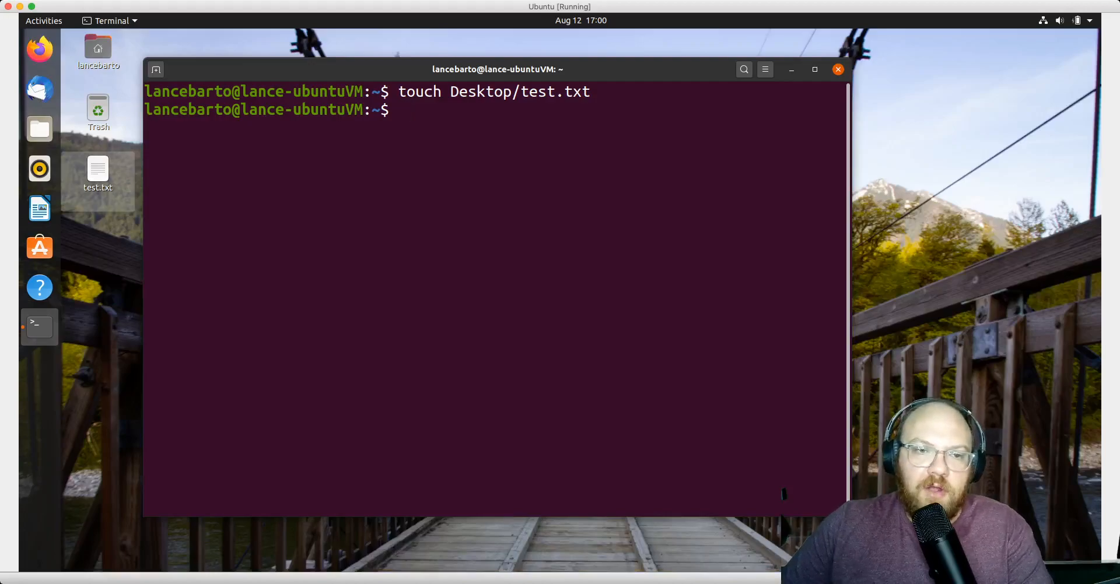
pyautogui.click(98, 175)
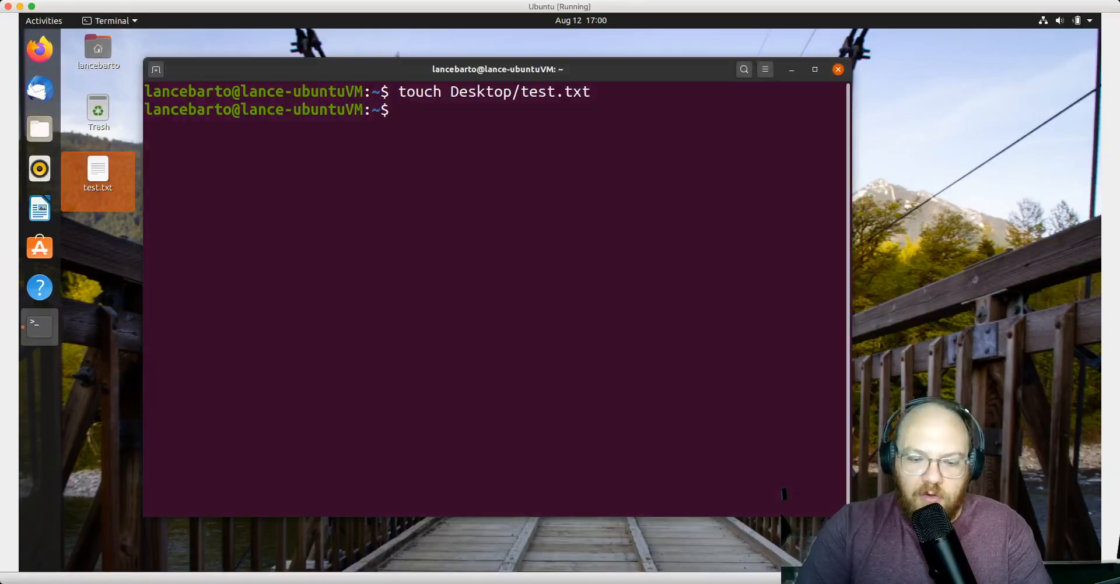
# Run code Desktop/test.txt to open the file in VS Code
pyautogui.write('code')
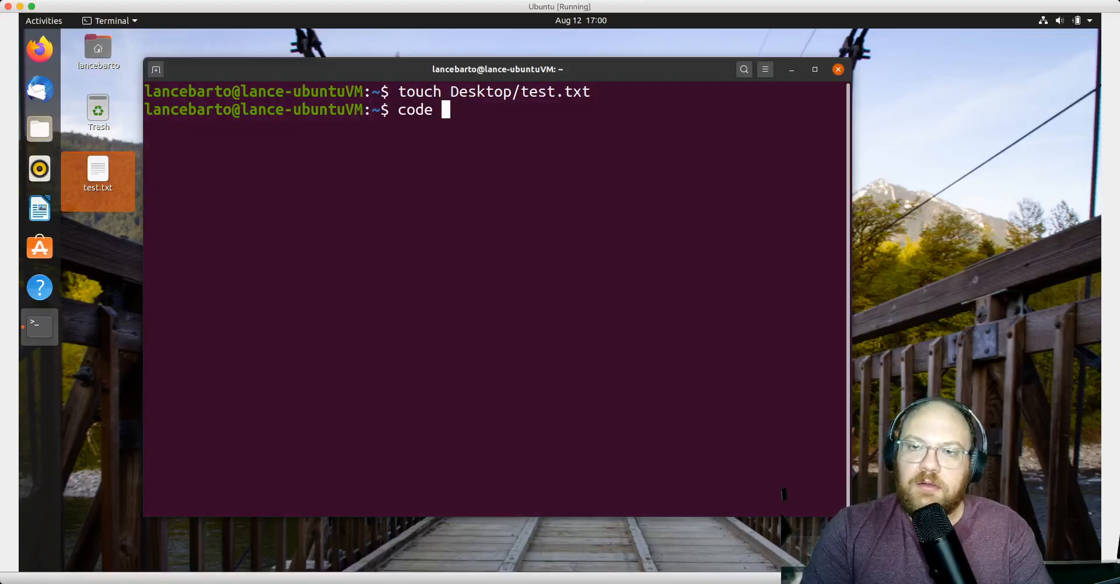
pyautogui.write('Desktop/test.txt')
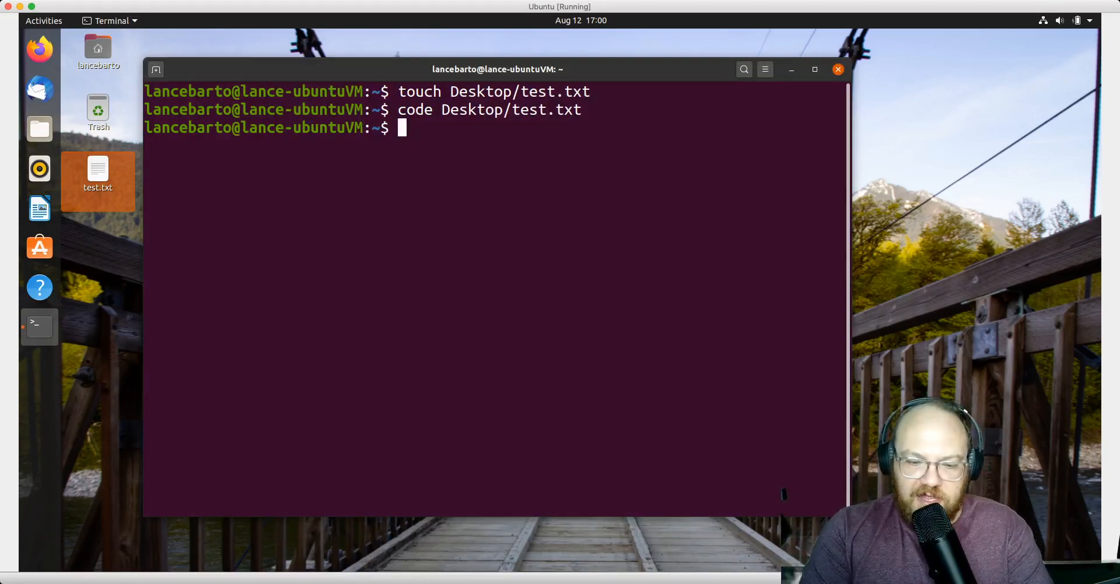
# Move into Desktop and create a delme folder with mkdir
pyautogui.write('cd Desktop')
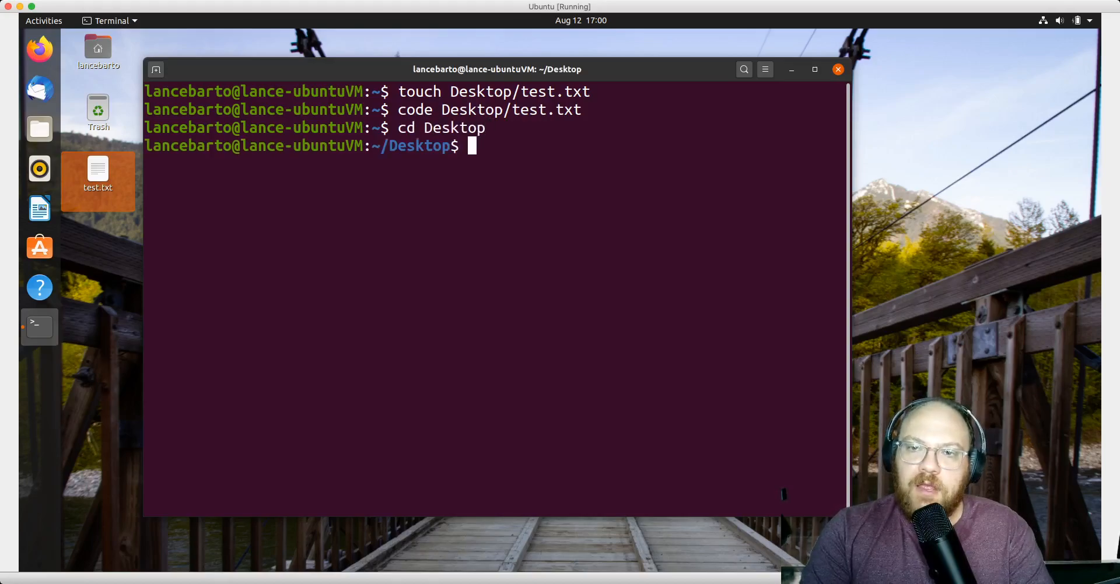
pyautogui.write('mkdir')
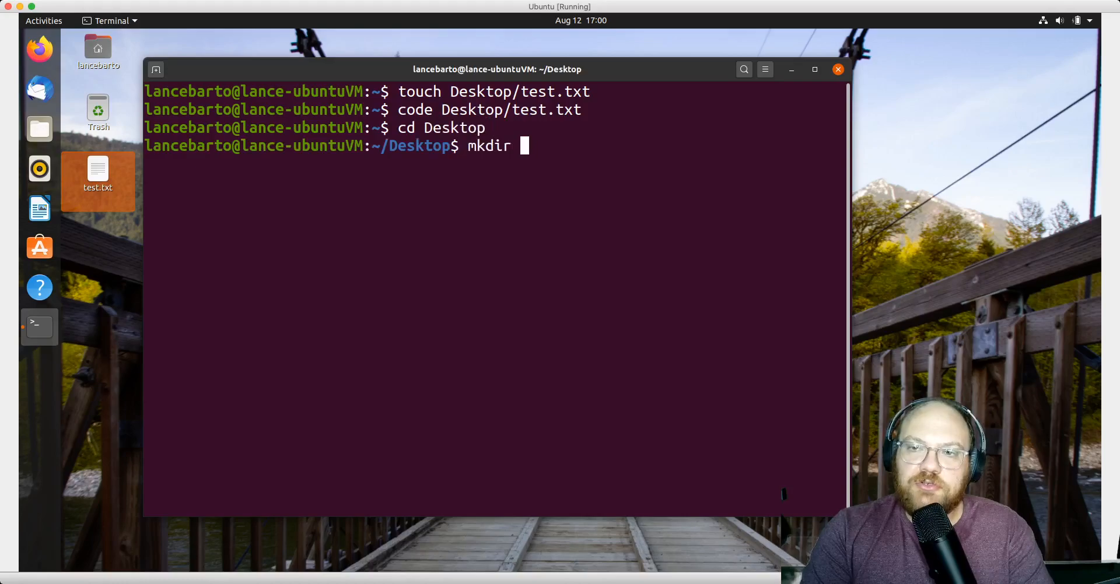
pyautogui.write('delme')
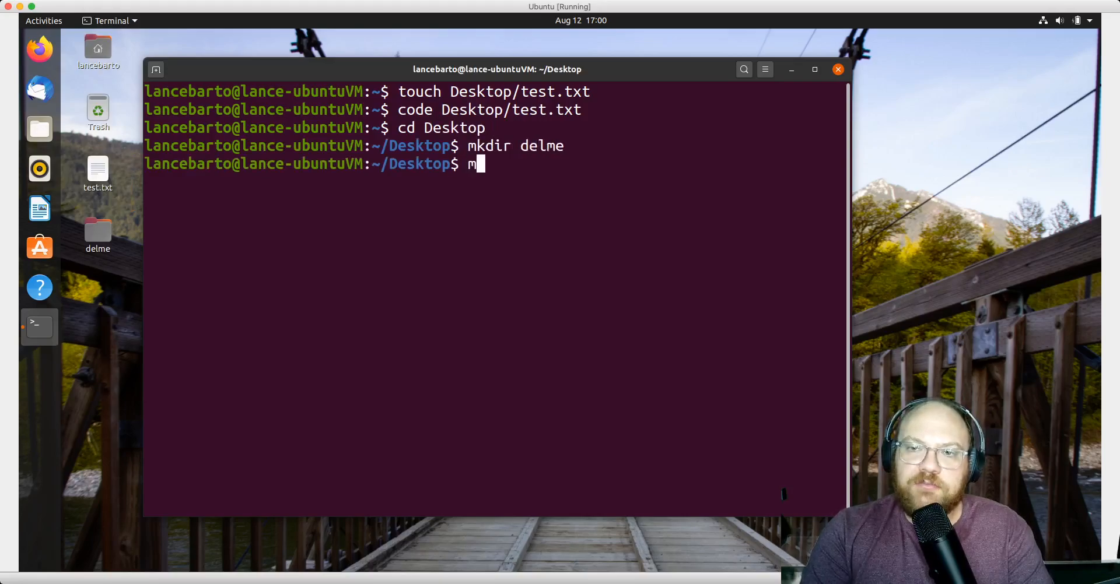
# Move test.txt into the delme folder with mv test.txt delme/
pyautogui.write('v test')
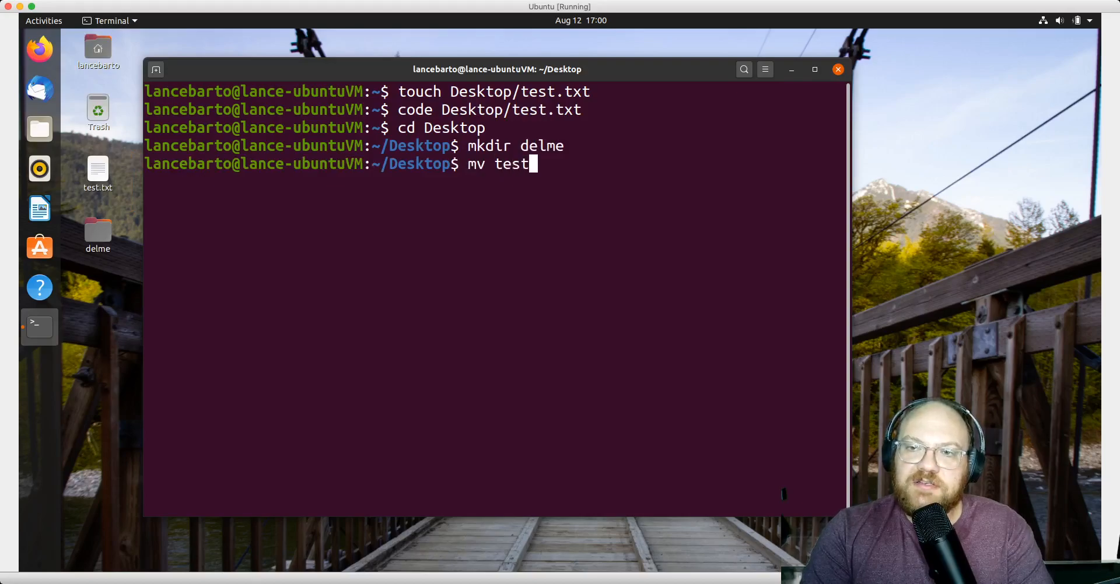
pyautogui.write('.txt d')
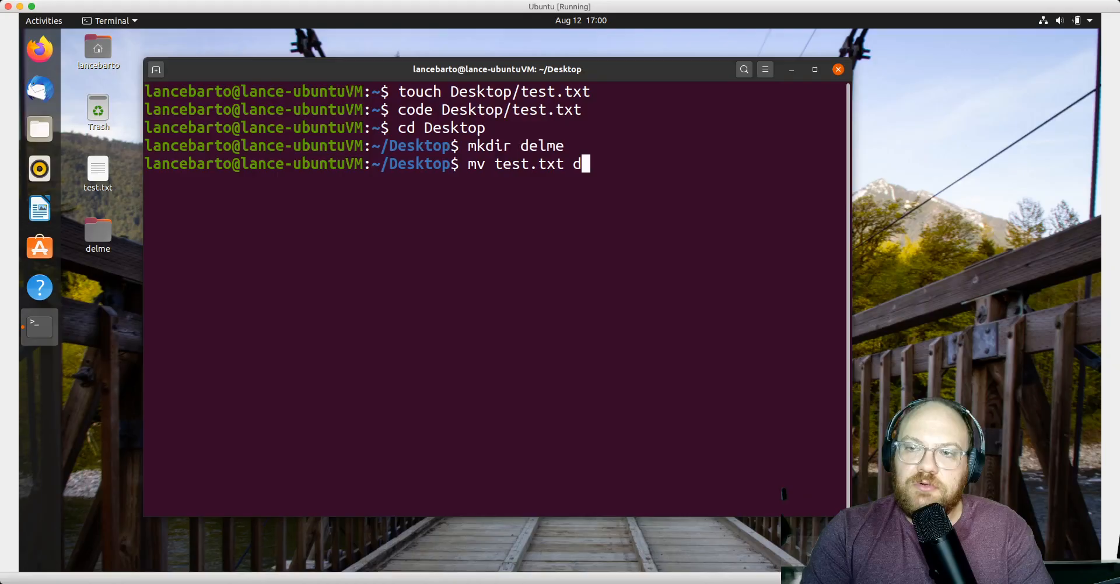
pyautogui.write('elme/t')
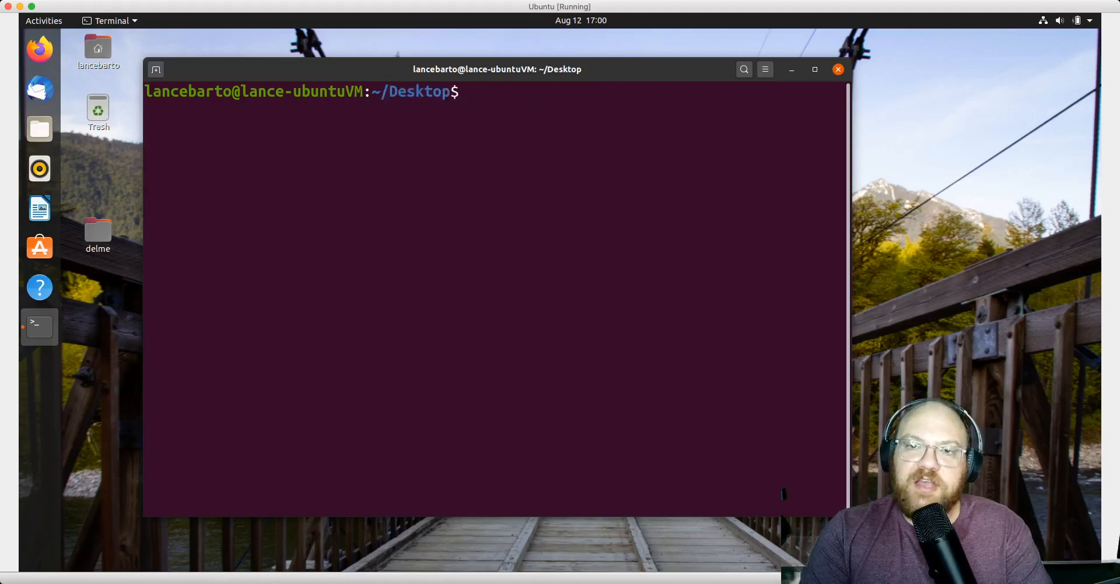
# Run code . in ~/Desktop and expand delme in the VS Code Explorer to show test.txt
pyautogui.write('code')
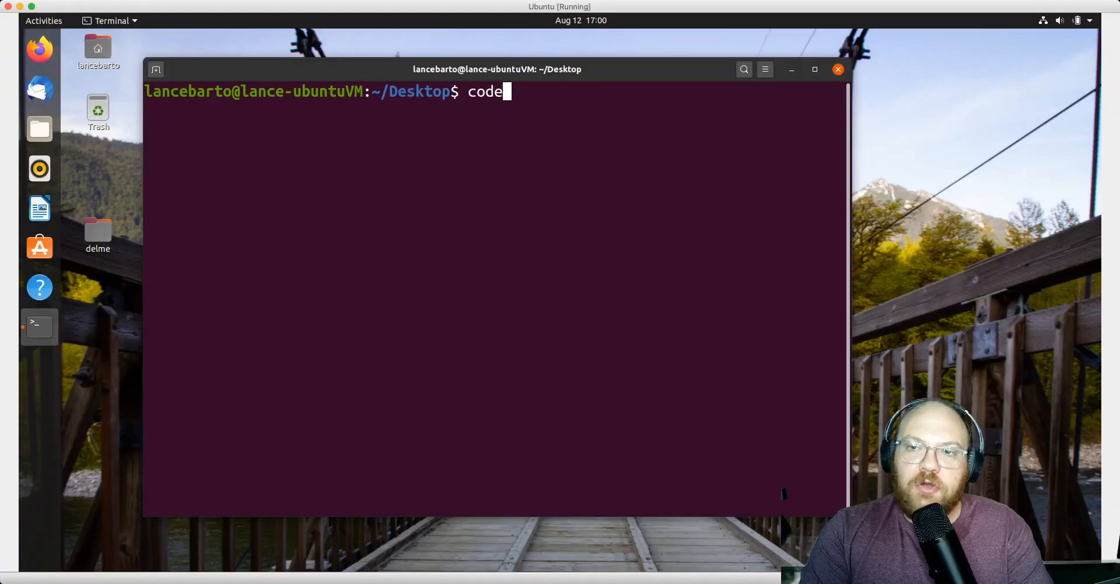
pyautogui.write('.')
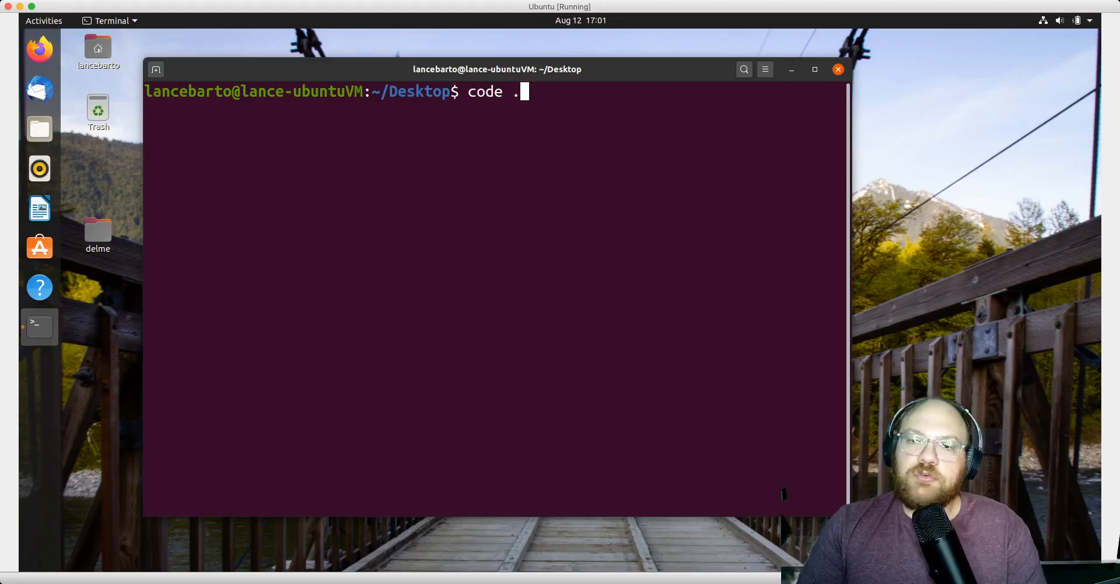
pyautogui.press('Return')
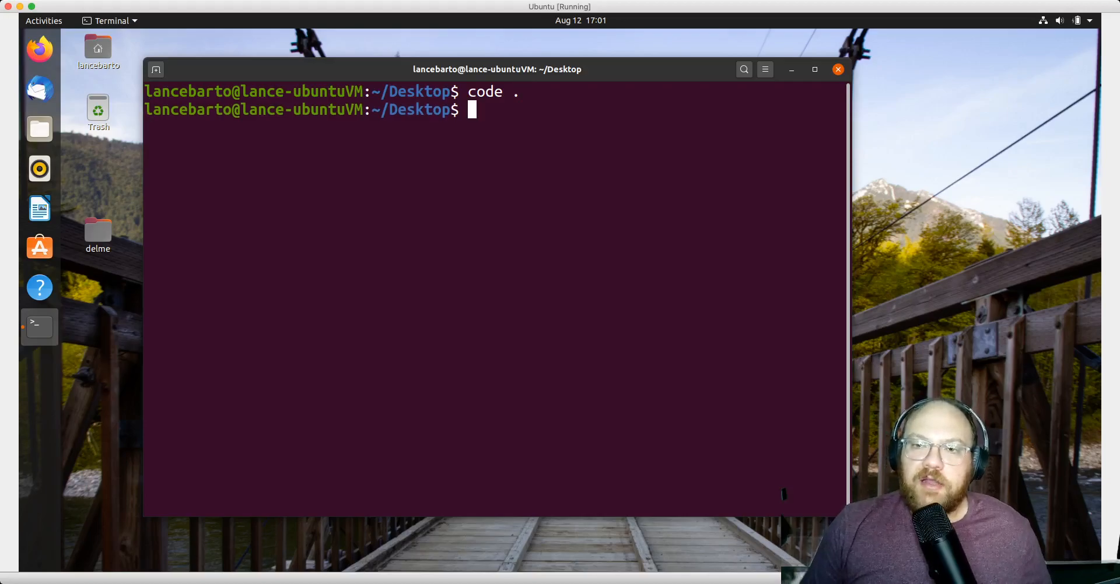
pyautogui.press('Return')
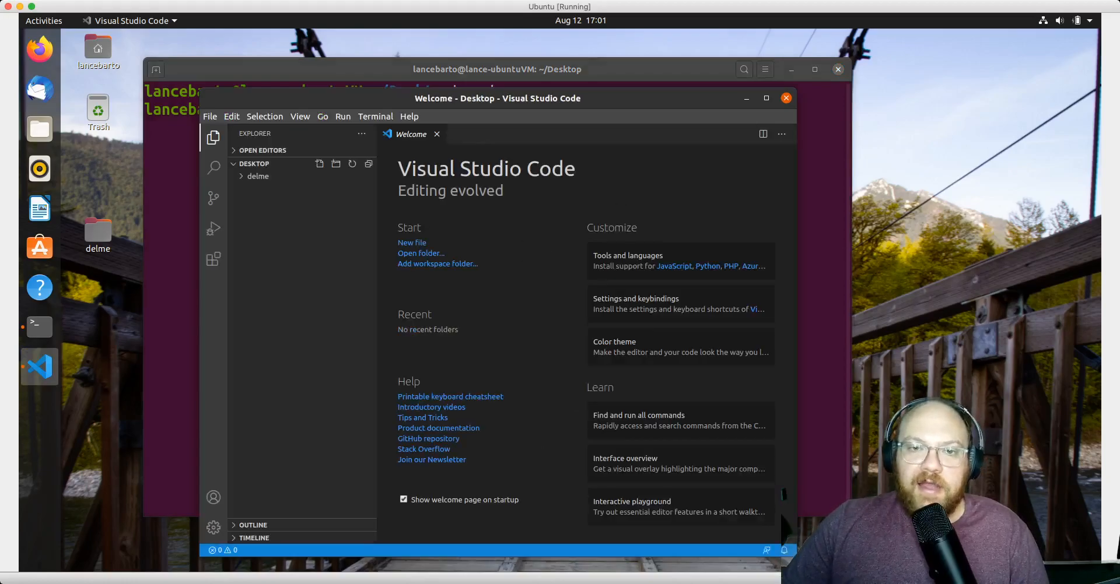
pyautogui.click(258, 175)
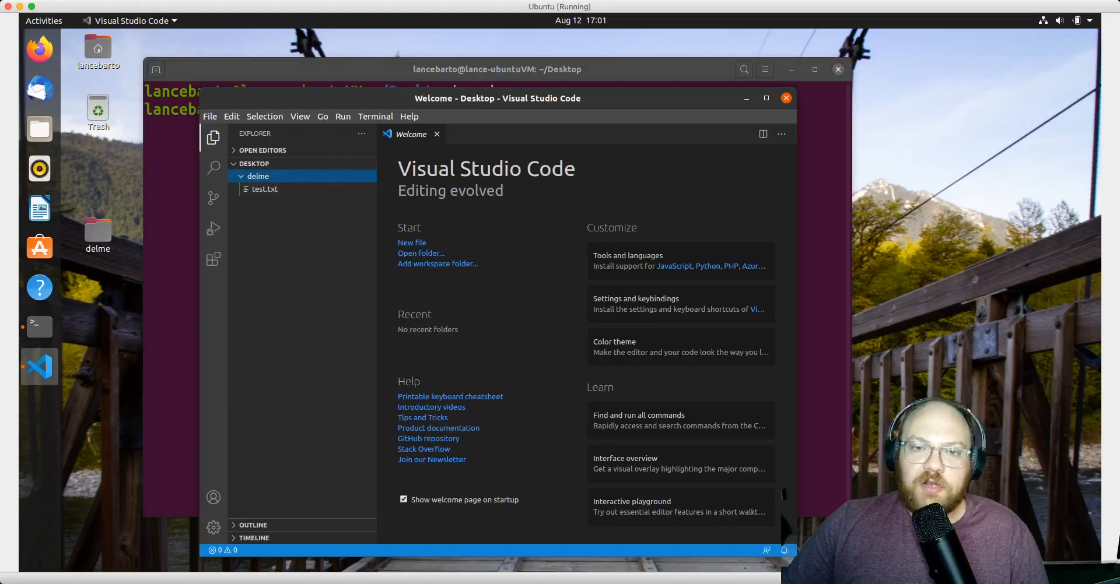